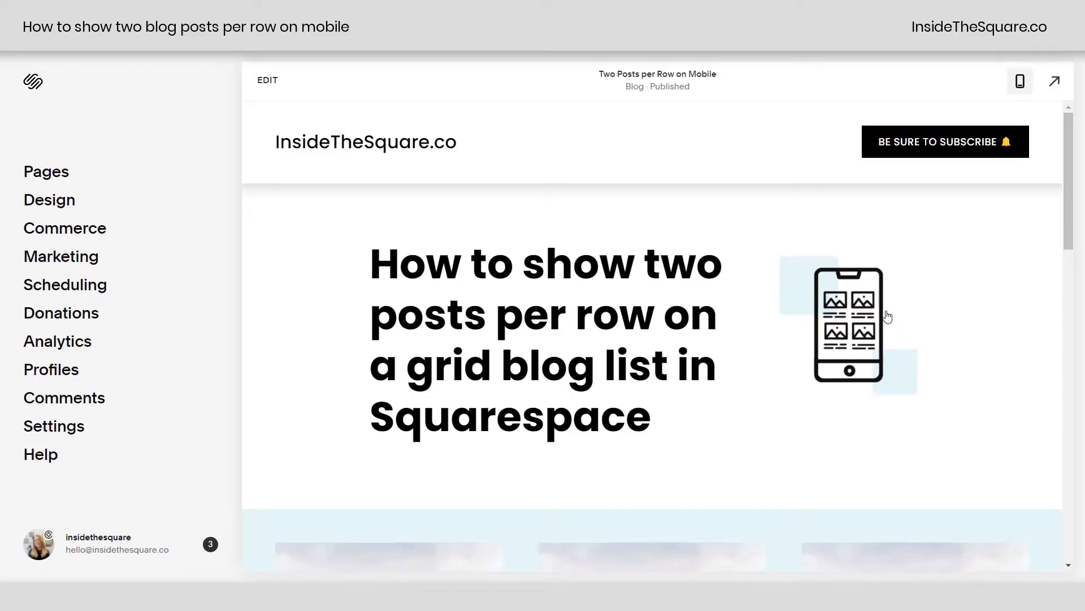
Check the three-column blog grid, then switch the page preview to mobile size.
scroll(down, 3)
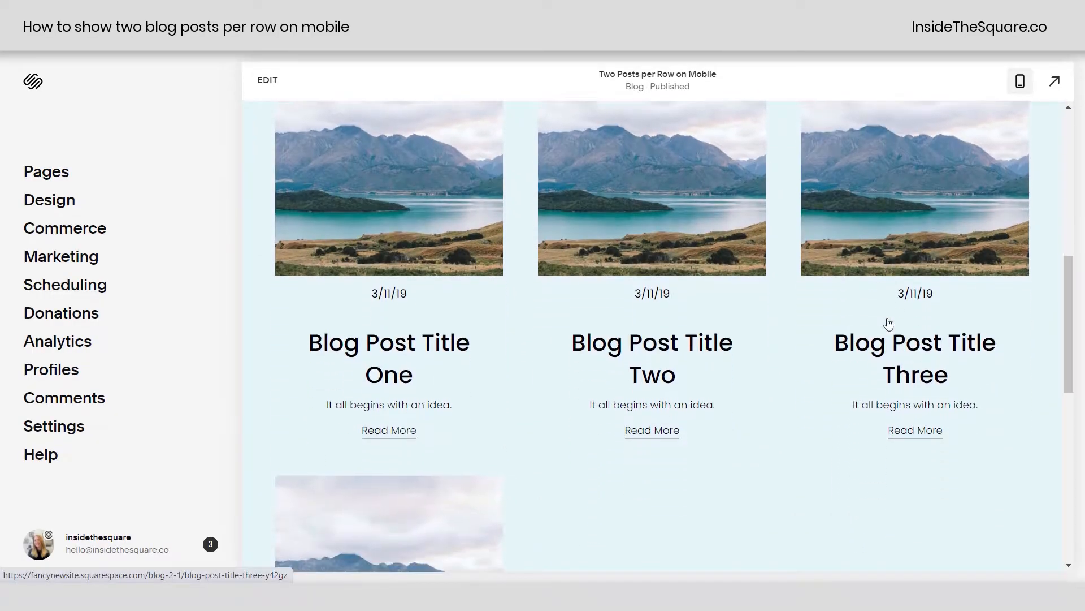
mouse_move(637, 172)
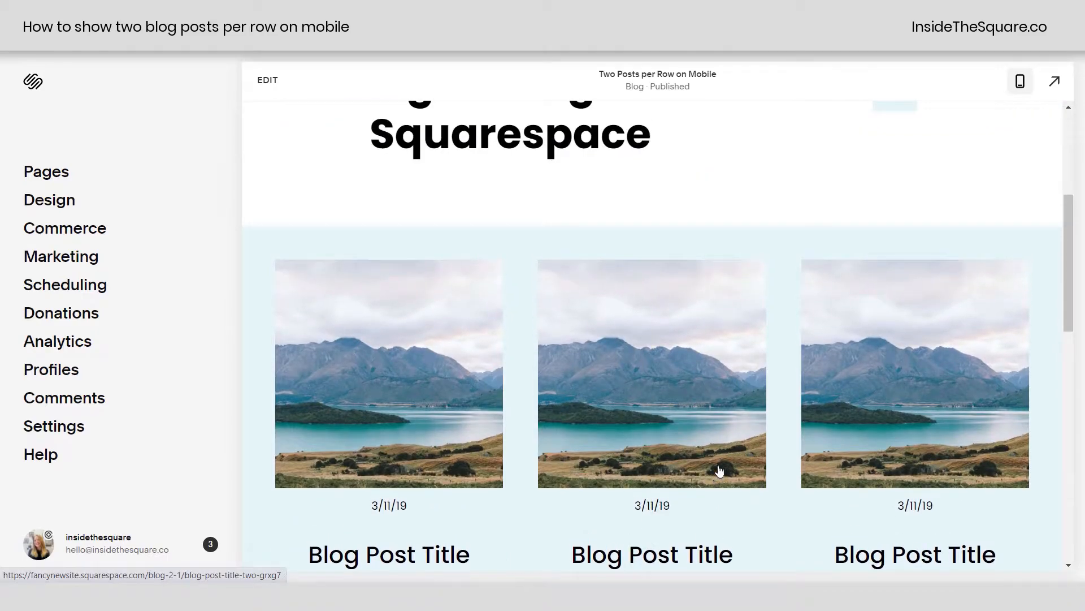
mouse_move(1021, 81)
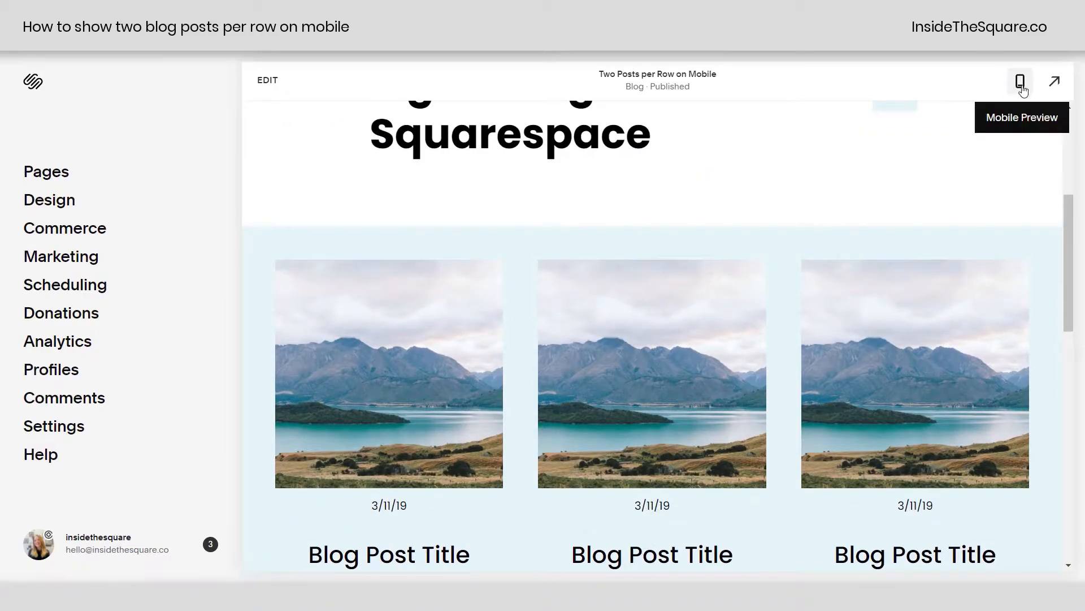
click(1019, 80)
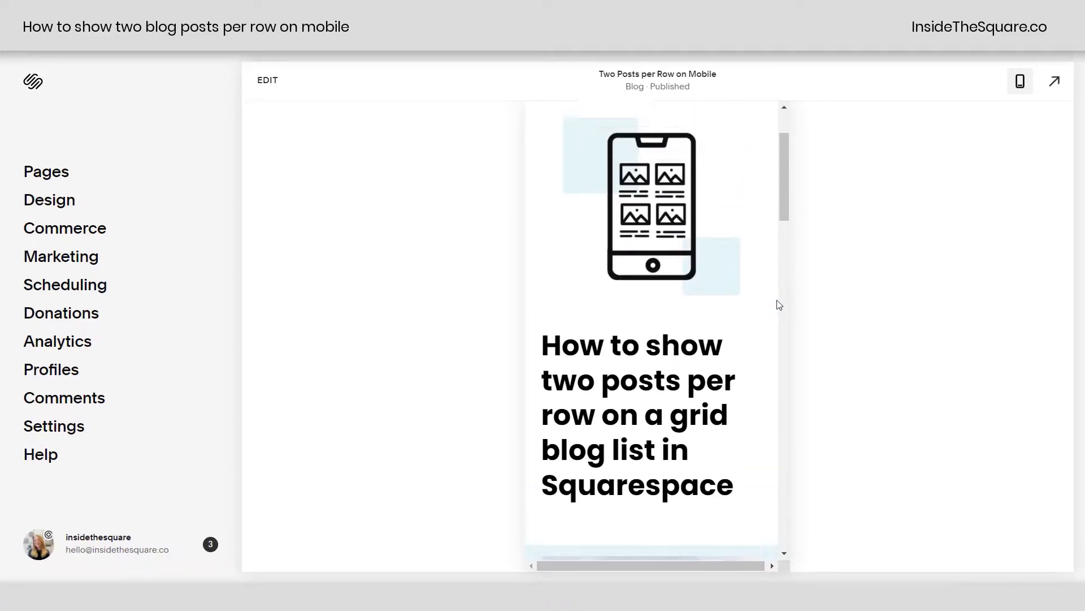
Add the two-column mobile blog grid media-query rules in Custom CSS and return to Design.
click(49, 201)
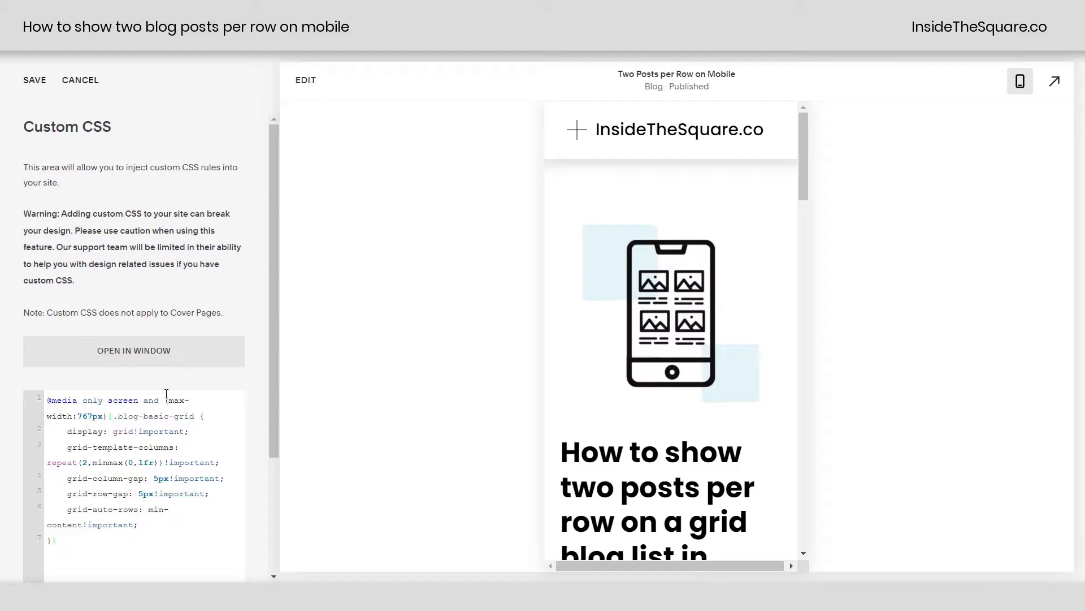
scroll(down, 3)
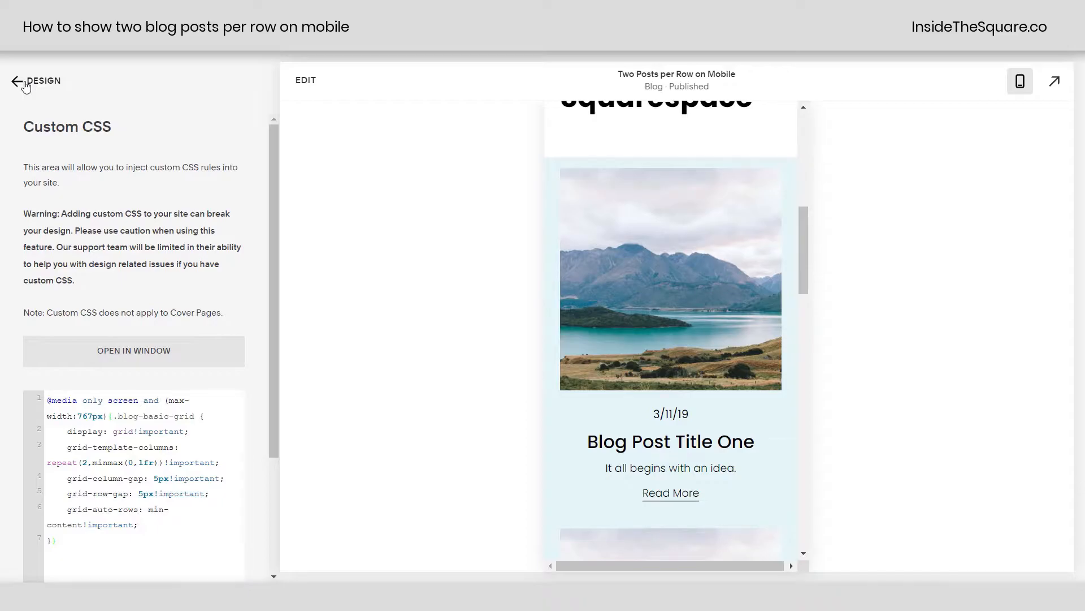
click(16, 81)
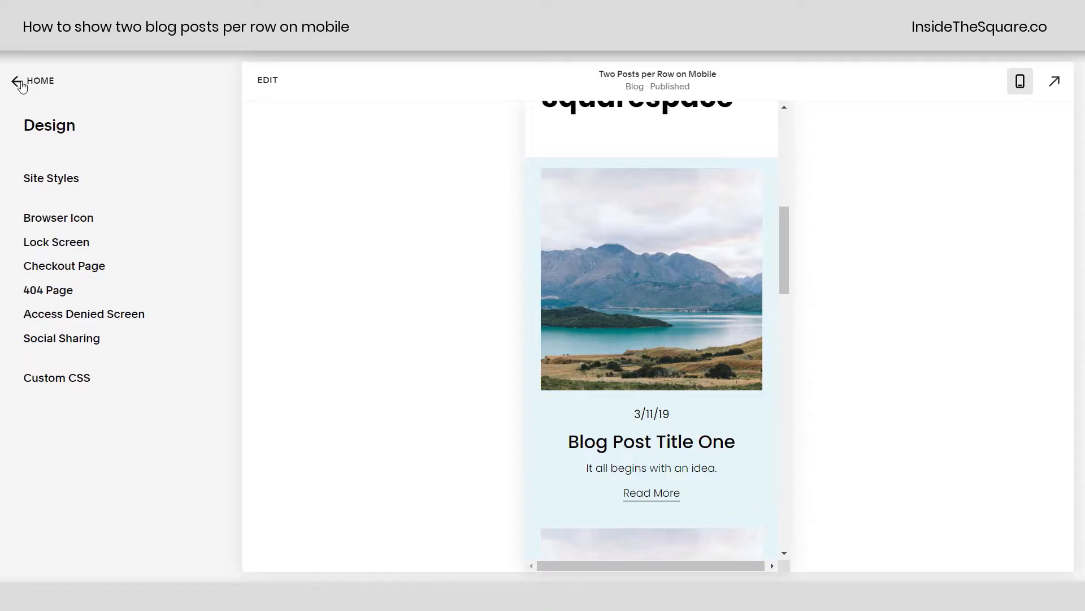
Go back to the dashboard and confirm the mobile preview shows two posts per row.
click(15, 81)
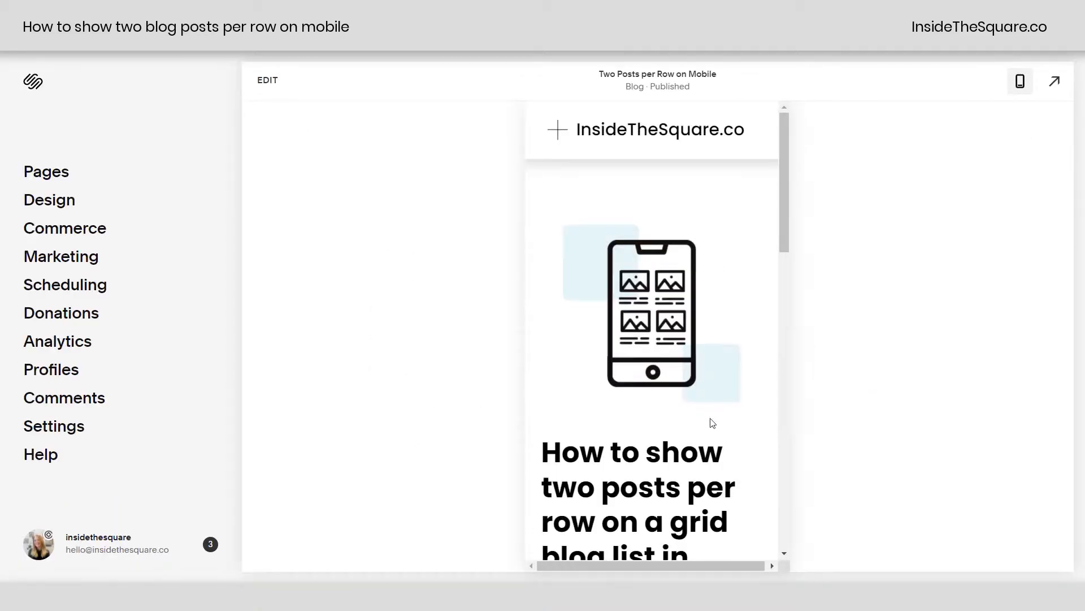
scroll(down, 3)
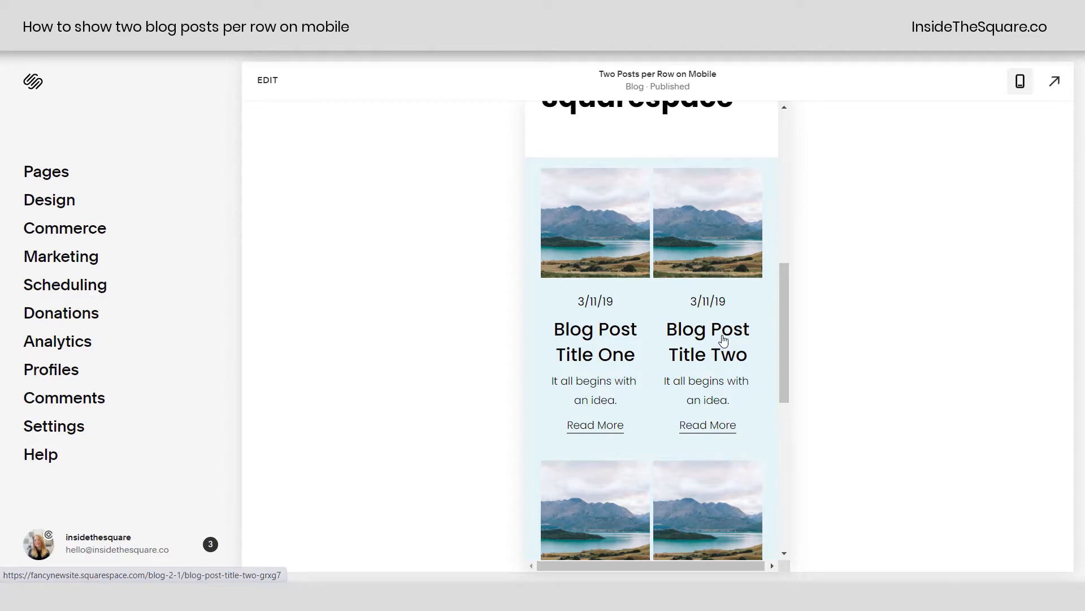
mouse_move(157, 208)
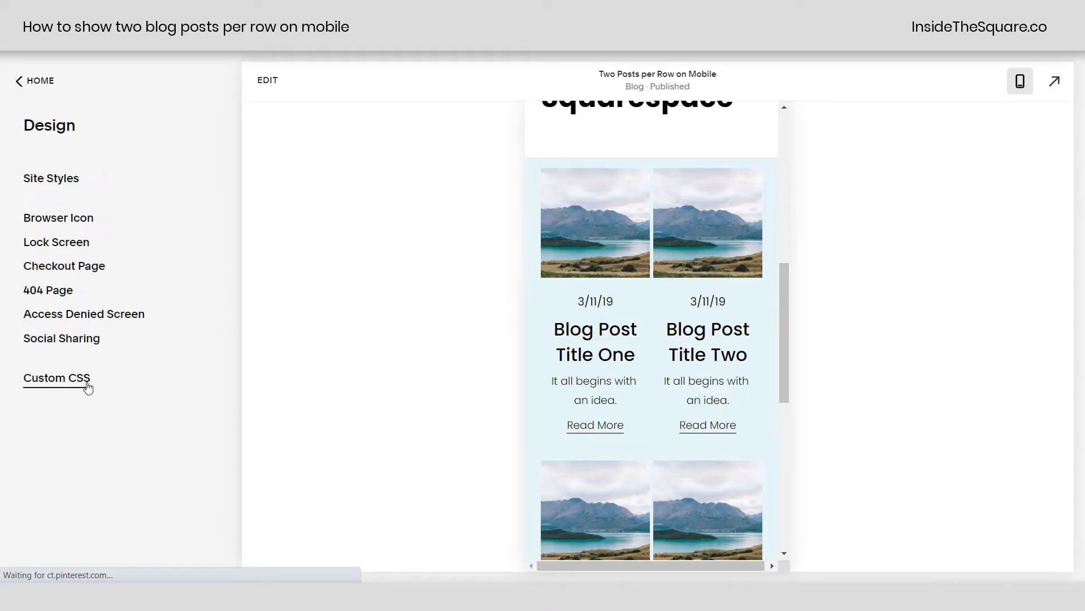
Review the grid-template-columns repeat rule and 5px row gap in Custom CSS without changes.
click(56, 378)
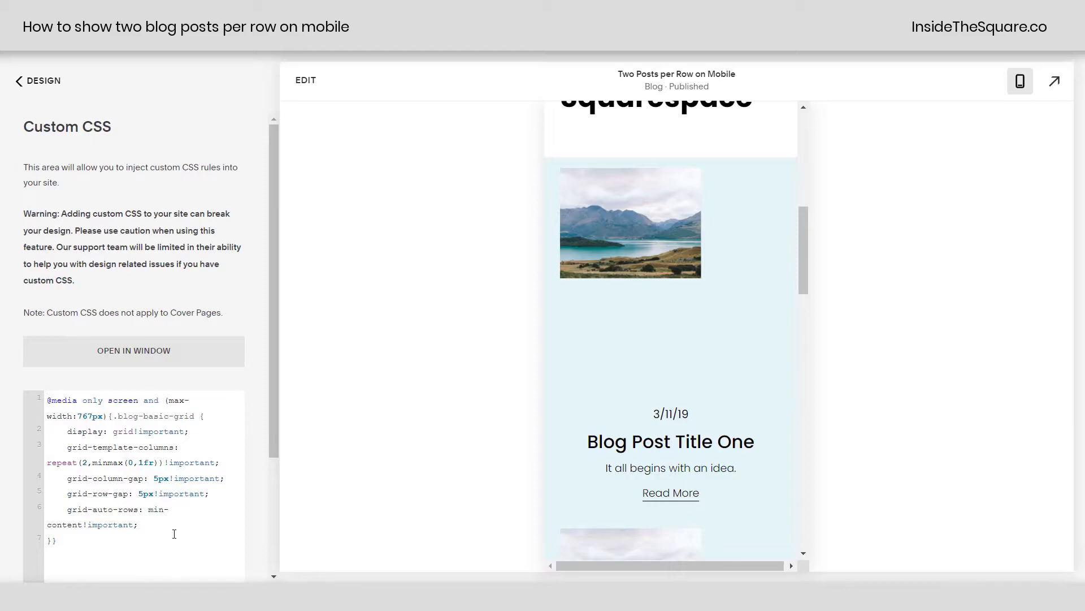
mouse_move(267, 478)
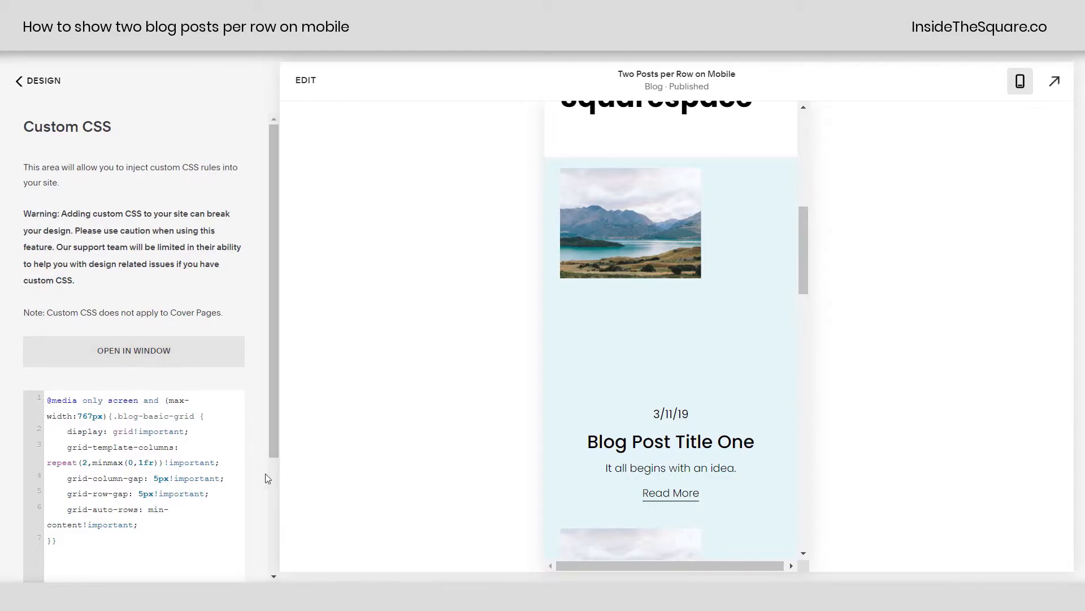
click(90, 462)
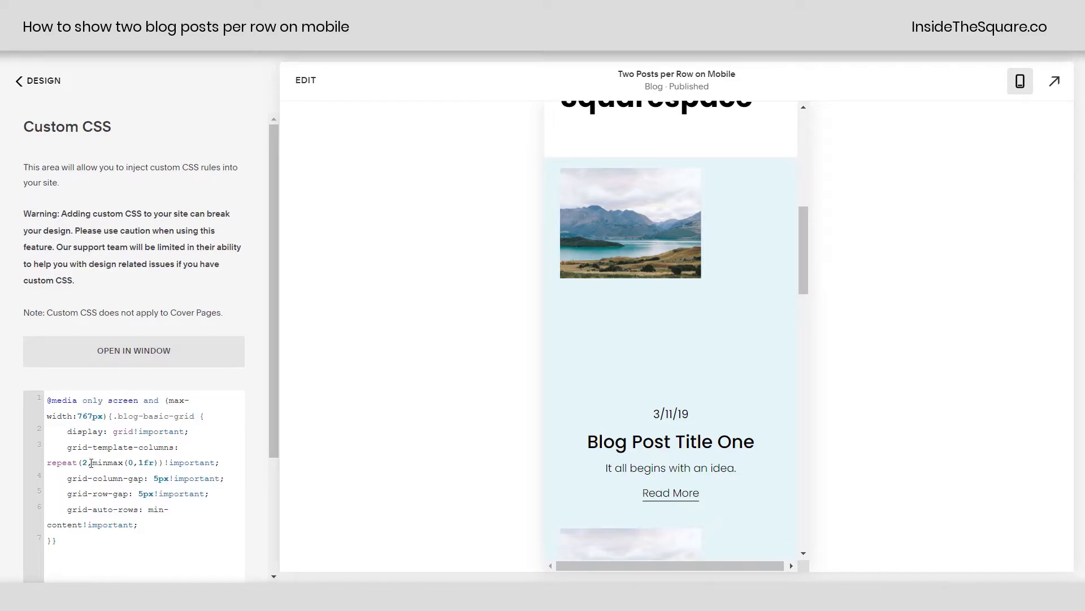
click(133, 352)
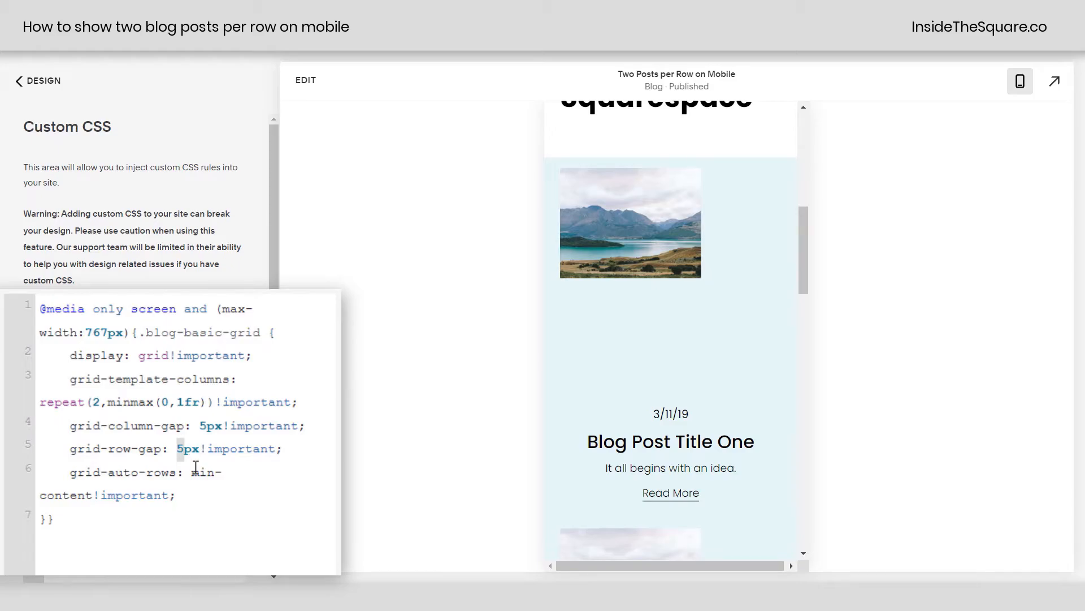
click(18, 80)
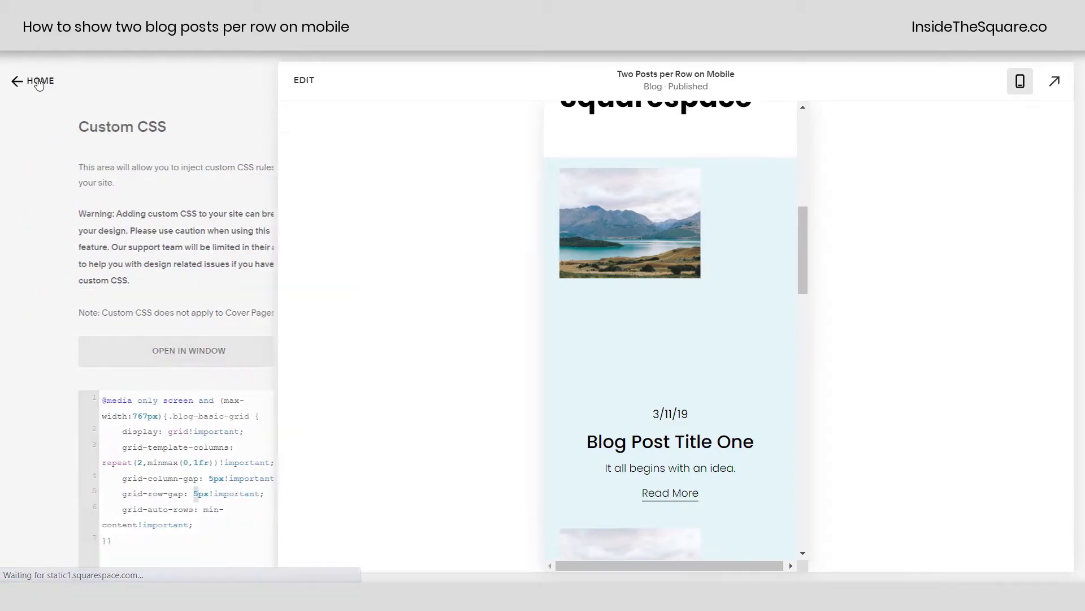
Return home, show the blog page at desktop size, then switch back to mobile preview.
click(15, 81)
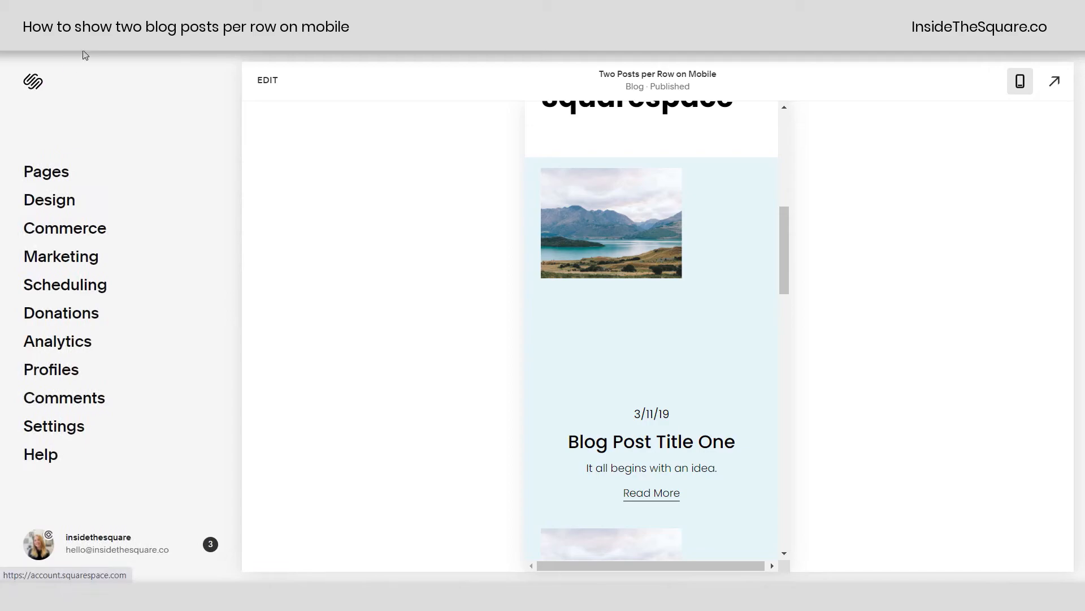
mouse_move(407, 286)
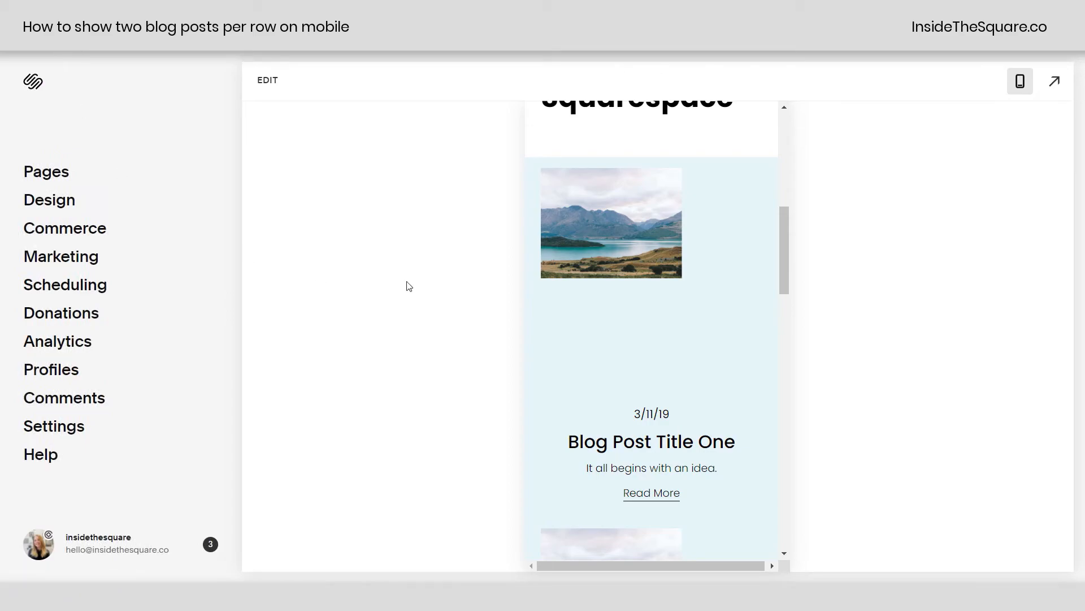
mouse_move(465, 303)
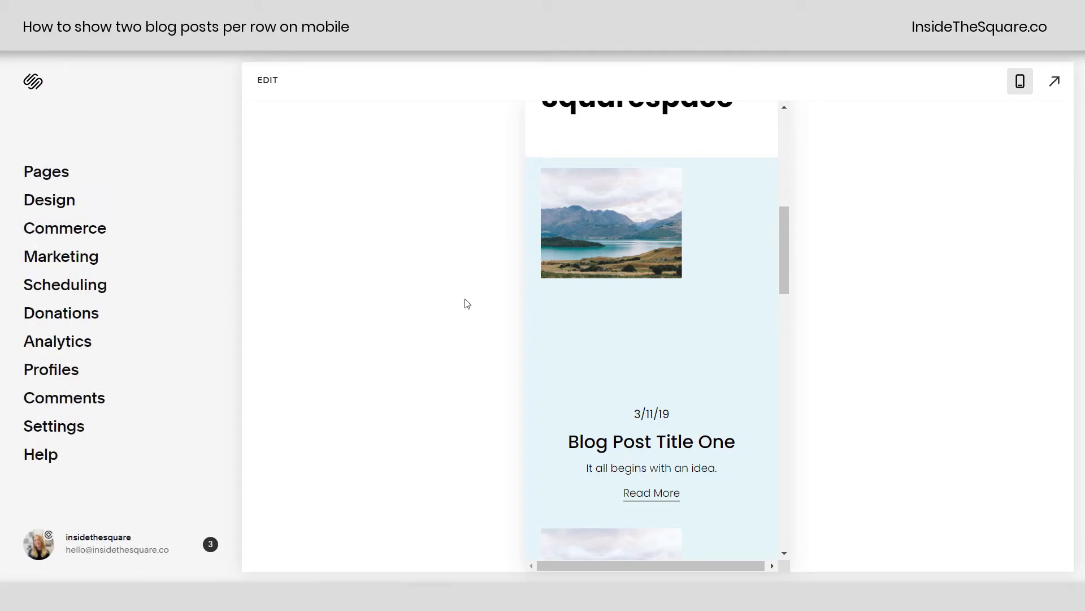
click(1020, 81)
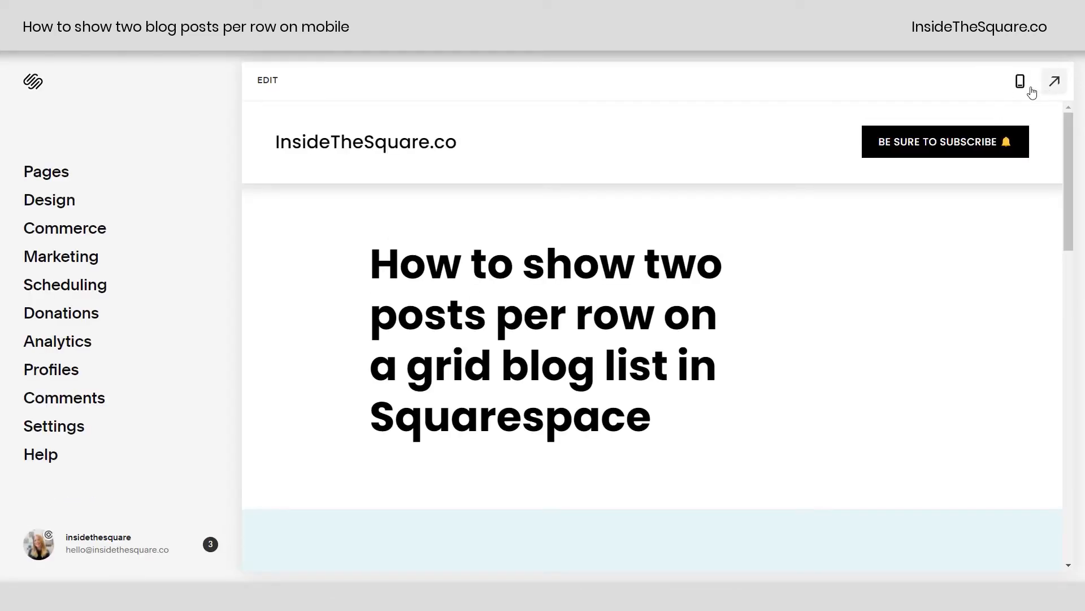
click(1020, 80)
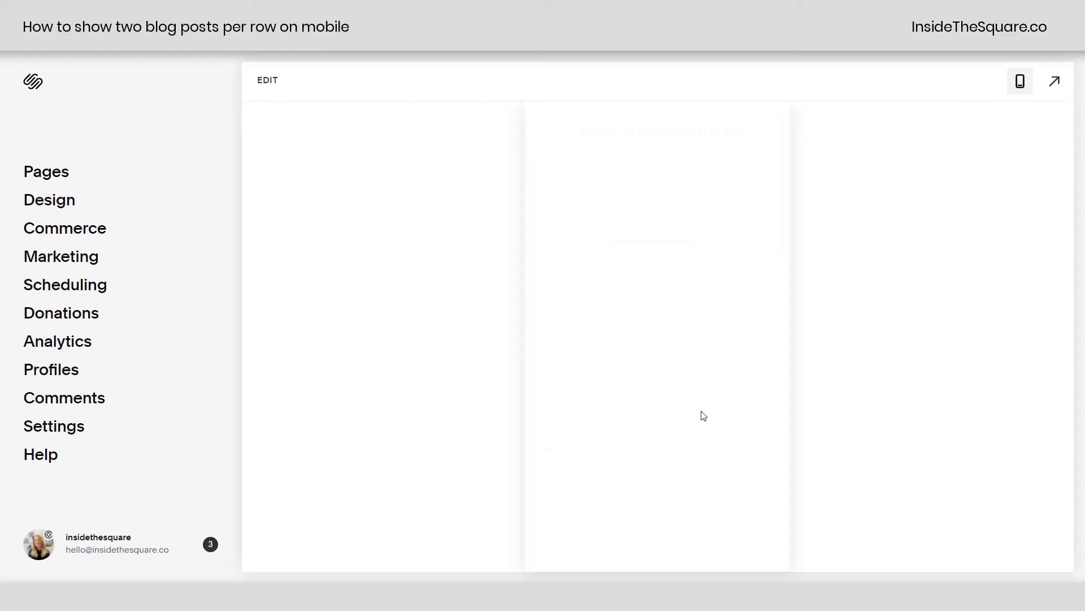